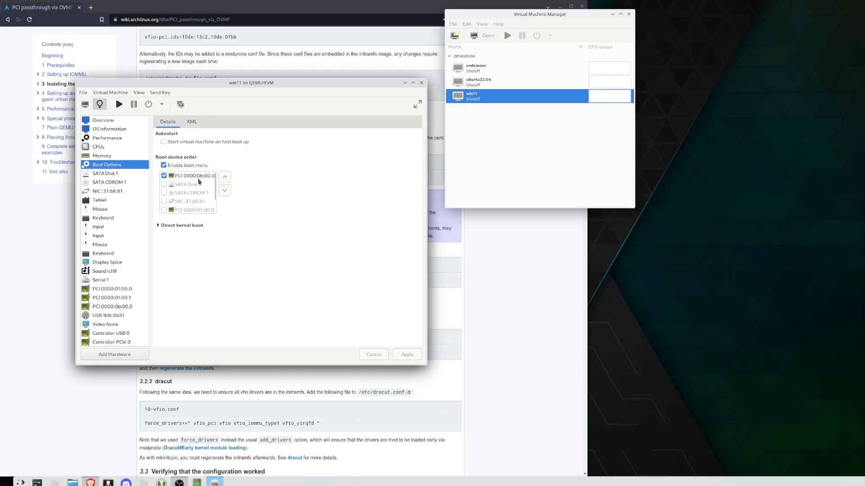
{"action": "mouse_move", "coordinate": [207, 181]}
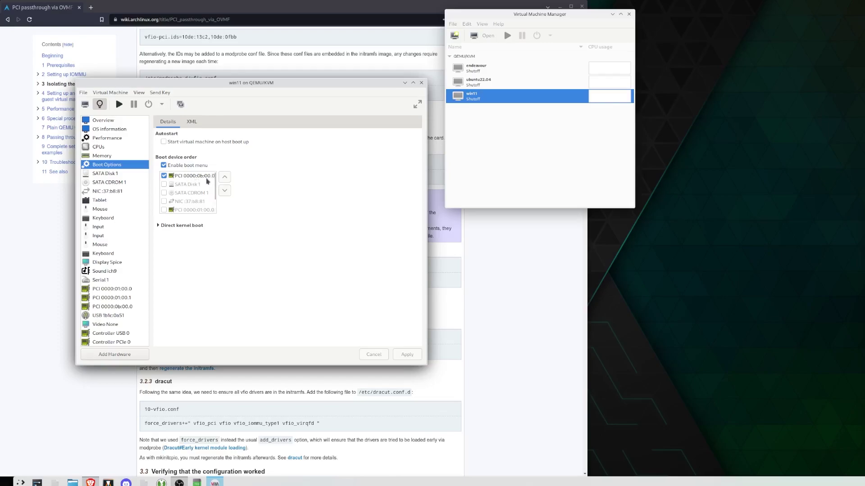
{"action": "mouse_move", "coordinate": [231, 201]}
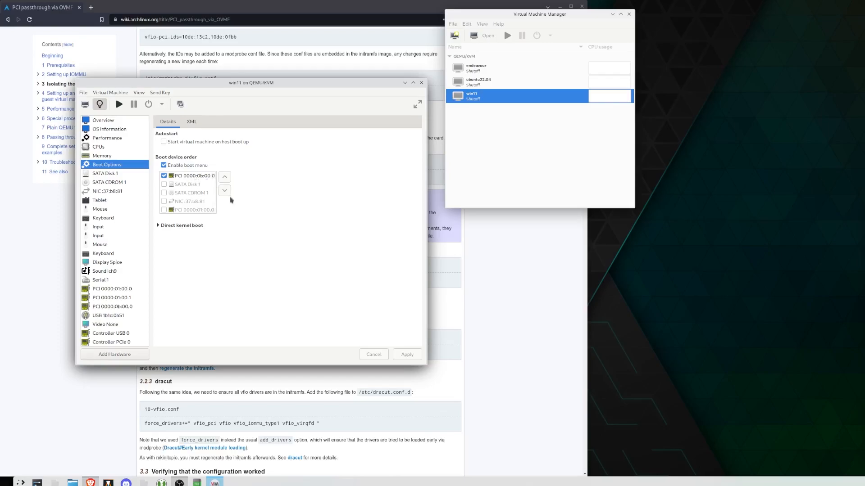
Begin adding virtual hardware to the VM, then dismiss the dialog unchanged
{"action": "scroll", "scroll_direction": "down", "scroll_amount": 3}
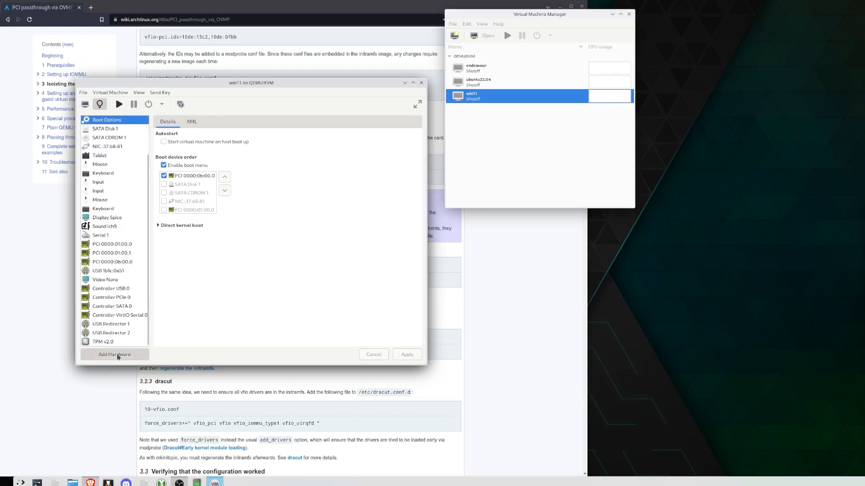
{"action": "left_click", "coordinate": [115, 354]}
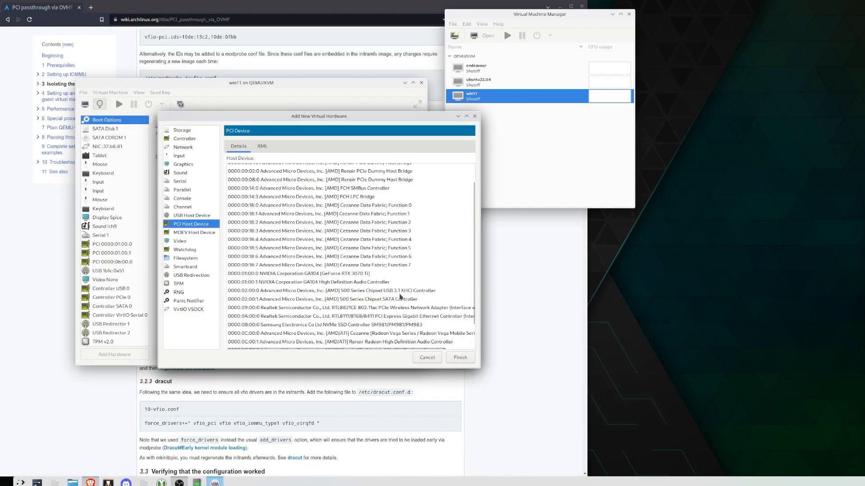
{"action": "left_click", "coordinate": [460, 357]}
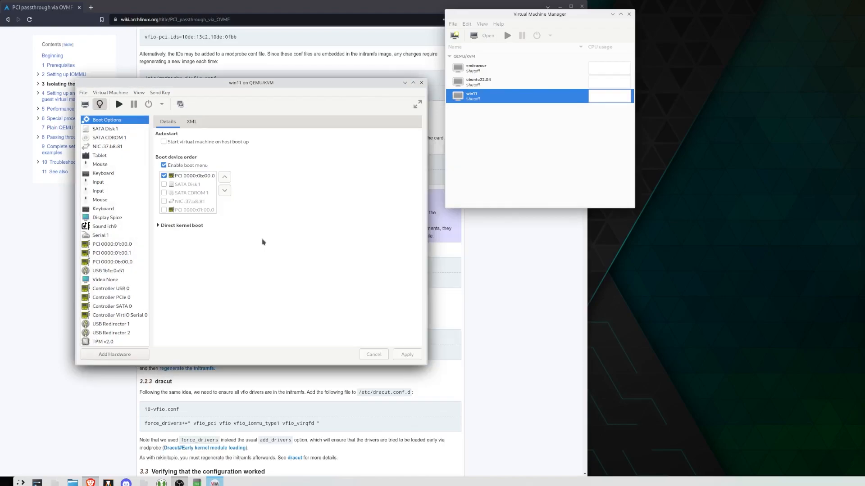
{"action": "mouse_move", "coordinate": [251, 232]}
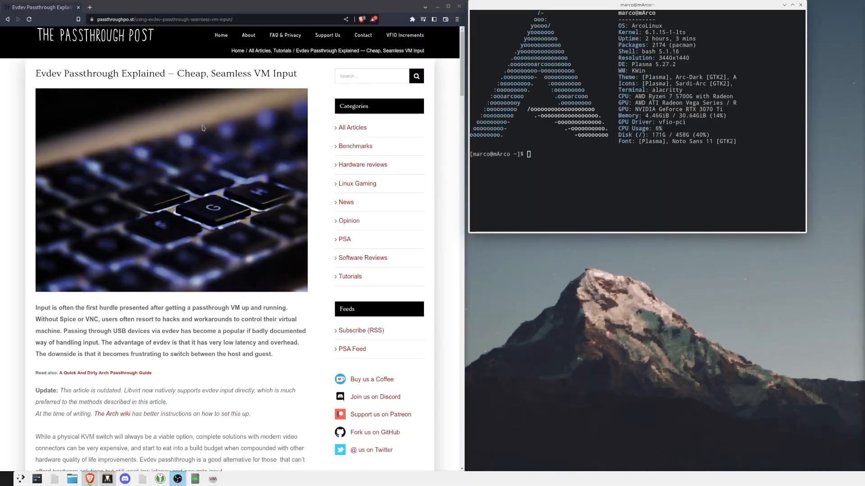
Run ls /dev/input/by-id to list the Logitech keyboard and mouse event devices
{"action": "scroll", "scroll_direction": "down", "scroll_amount": 3}
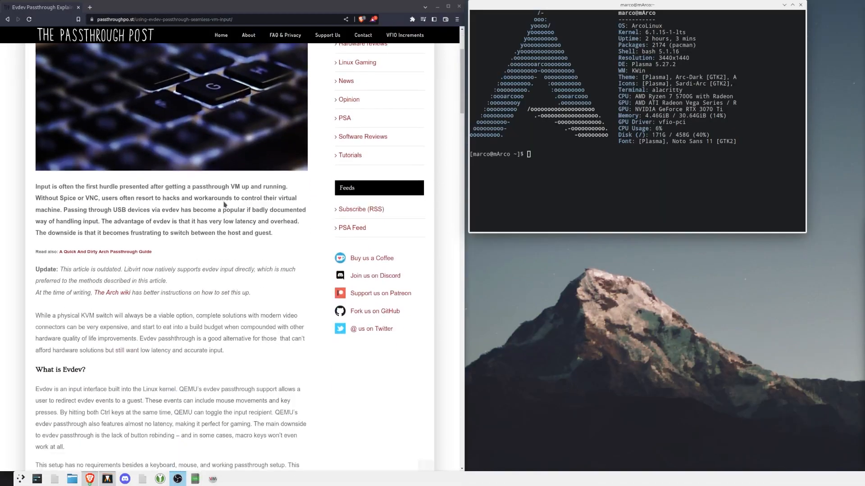
{"action": "scroll", "scroll_direction": "down", "scroll_amount": 3}
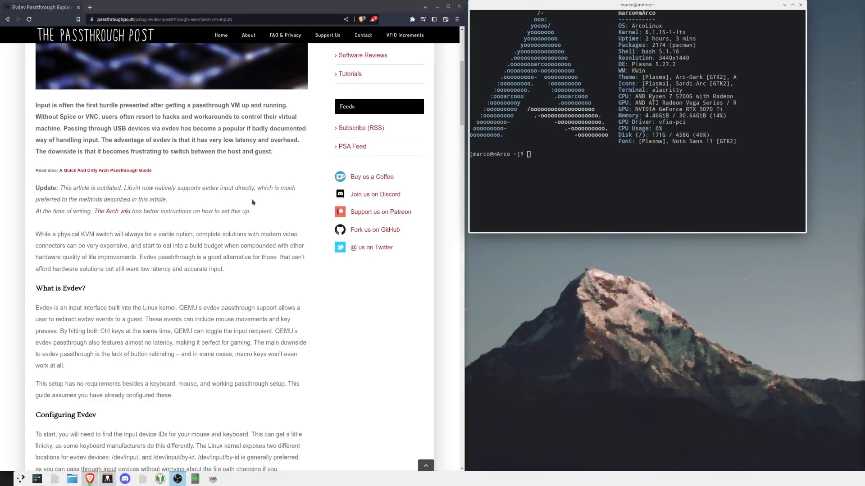
{"action": "scroll", "scroll_direction": "down", "scroll_amount": 3}
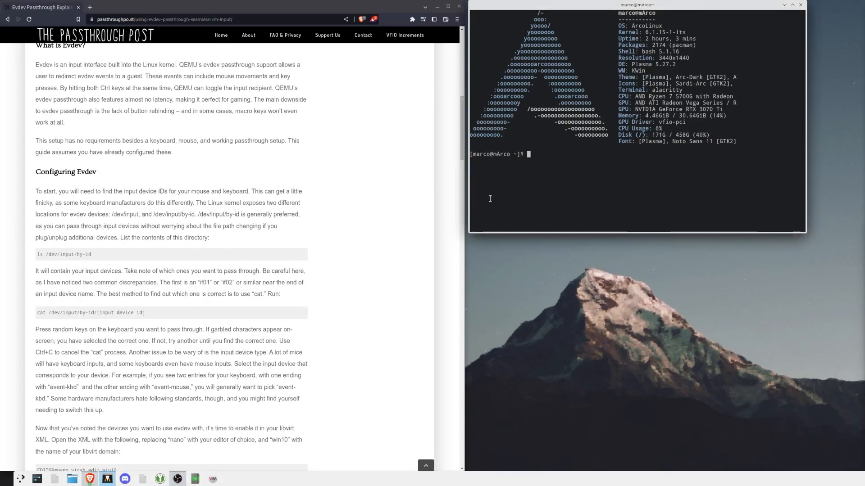
{"action": "type", "text": "ls /dev/input/by-id"}
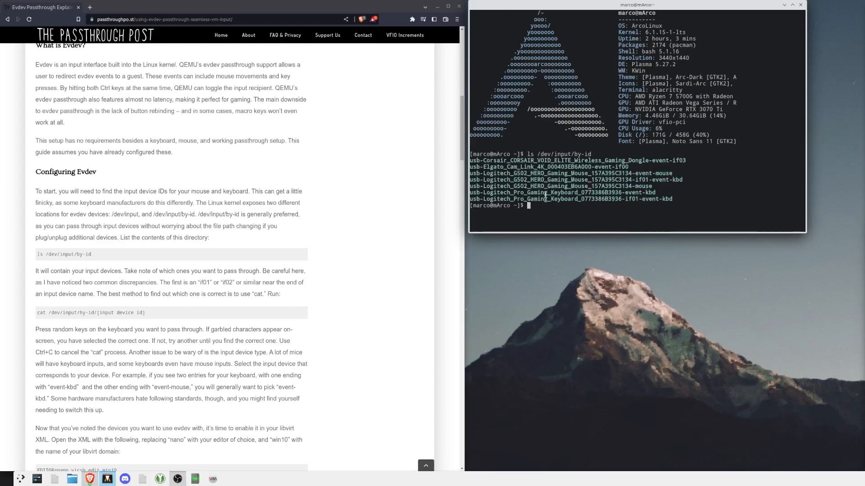
{"action": "mouse_move", "coordinate": [654, 173]}
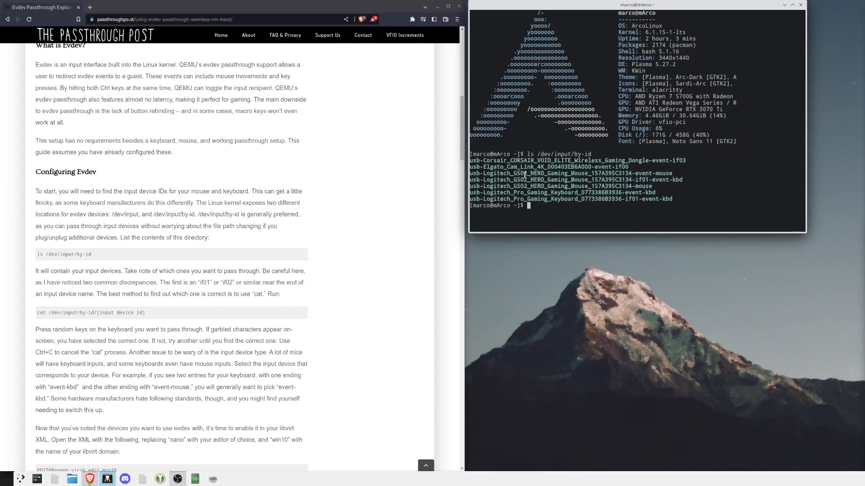
{"action": "scroll", "scroll_direction": "down", "scroll_amount": 3}
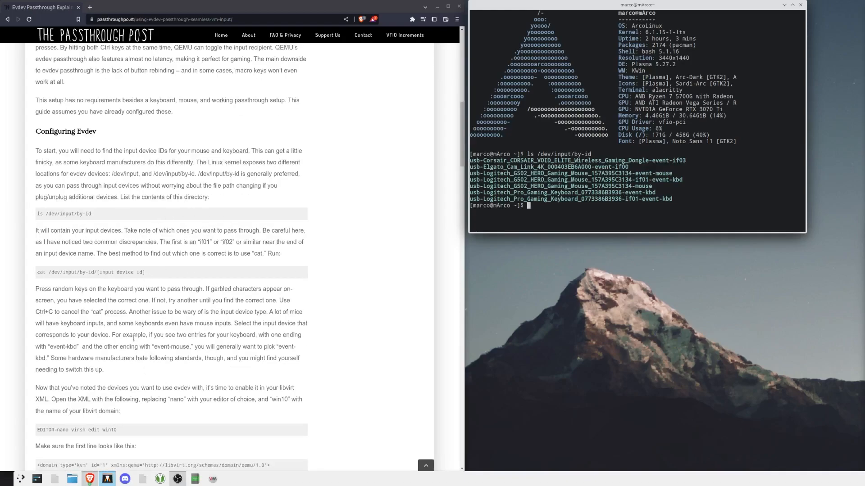
{"action": "double_click", "coordinate": [495, 186]}
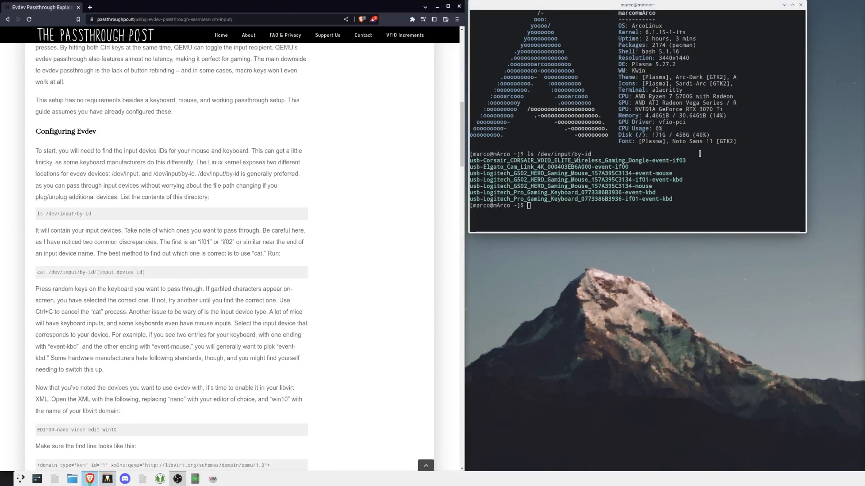
{"action": "mouse_move", "coordinate": [401, 279]}
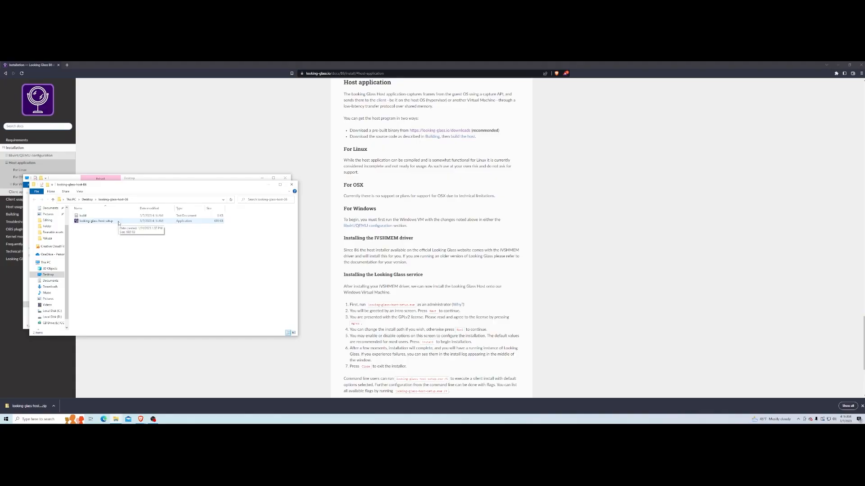
Run looking-glass-host-setup past the SmartScreen warning and reach Choose Components
{"action": "double_click", "coordinate": [95, 221]}
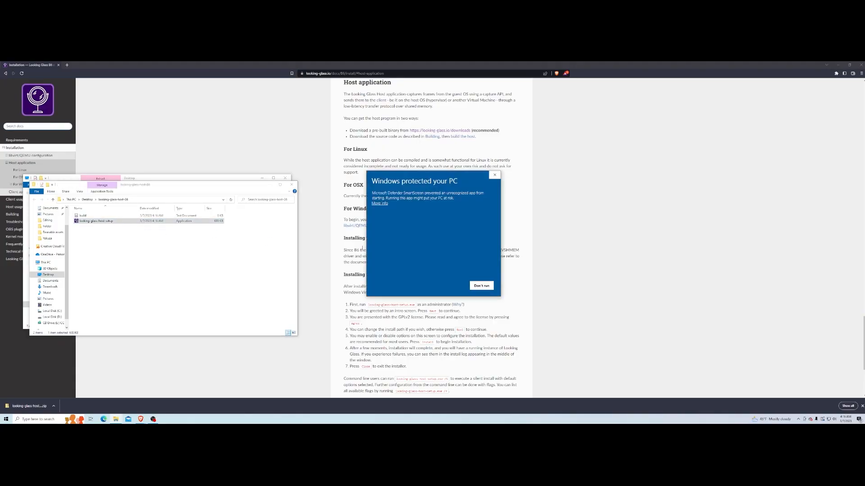
{"action": "left_click", "coordinate": [481, 286]}
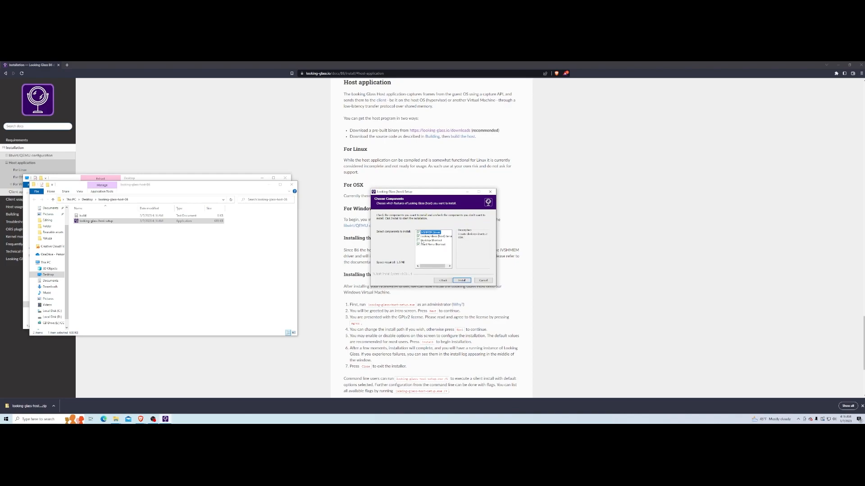
{"action": "left_click", "coordinate": [424, 241]}
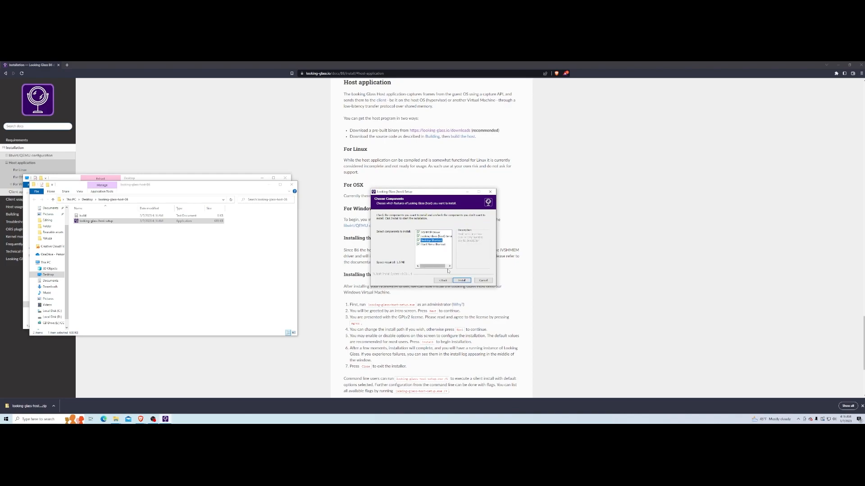
{"action": "left_click", "coordinate": [462, 280]}
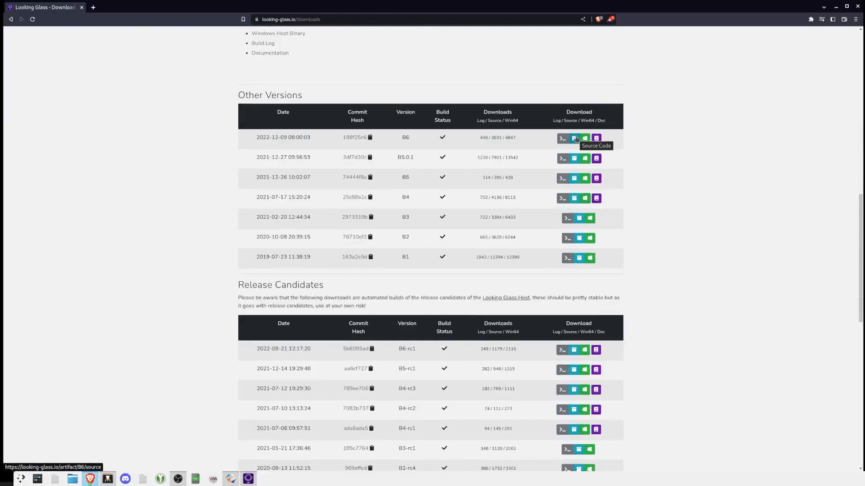
Download the B6 source and clear the selection on the IVSHMEM XML snippet
{"action": "left_click", "coordinate": [574, 138]}
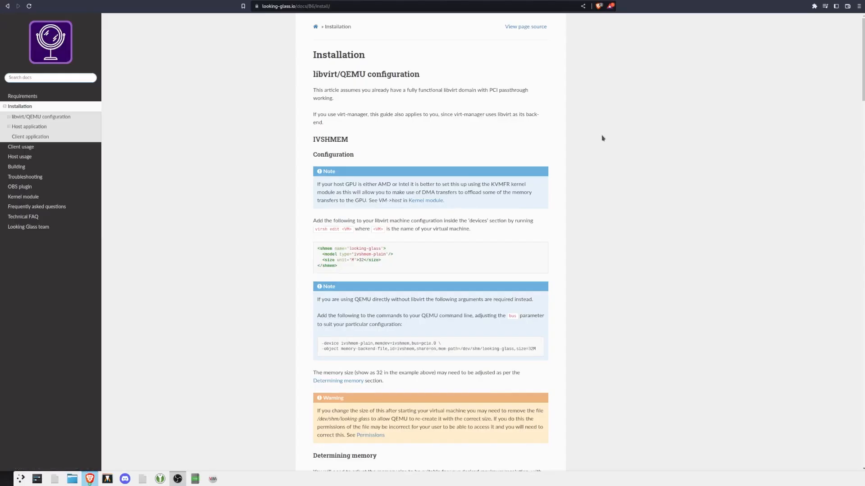
{"action": "mouse_move", "coordinate": [344, 269]}
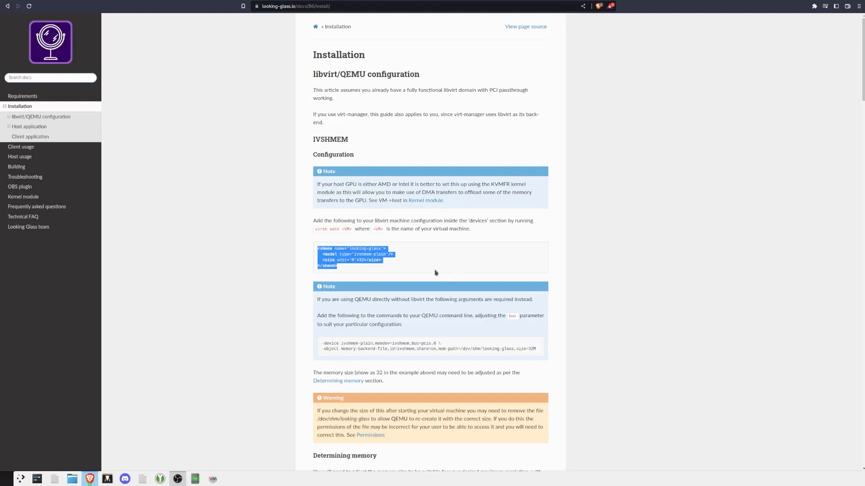
{"action": "left_click", "coordinate": [399, 262]}
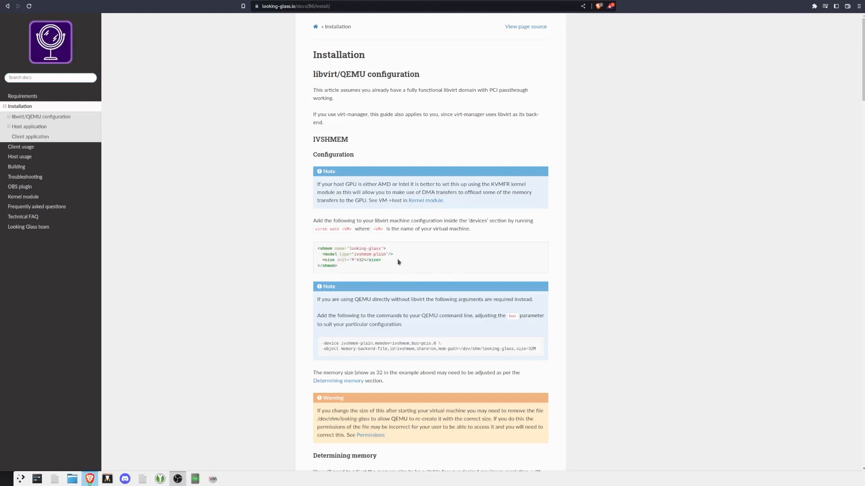
{"action": "mouse_move", "coordinate": [445, 268]}
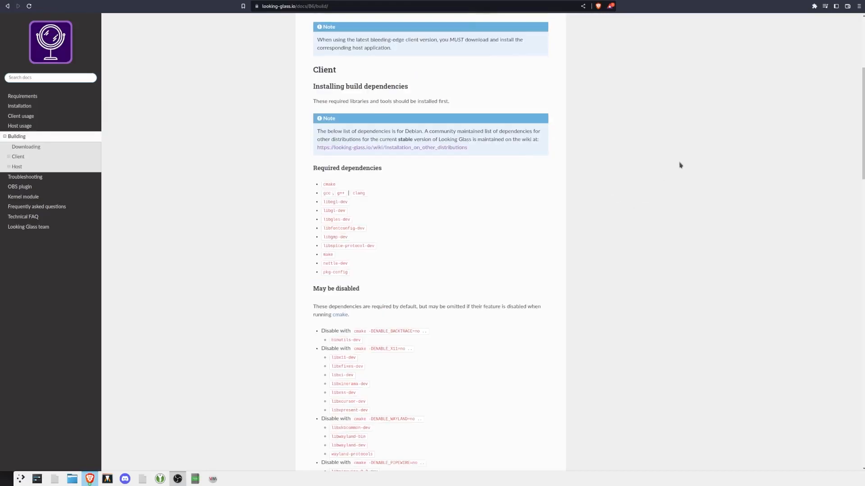
{"action": "mouse_move", "coordinate": [504, 118]}
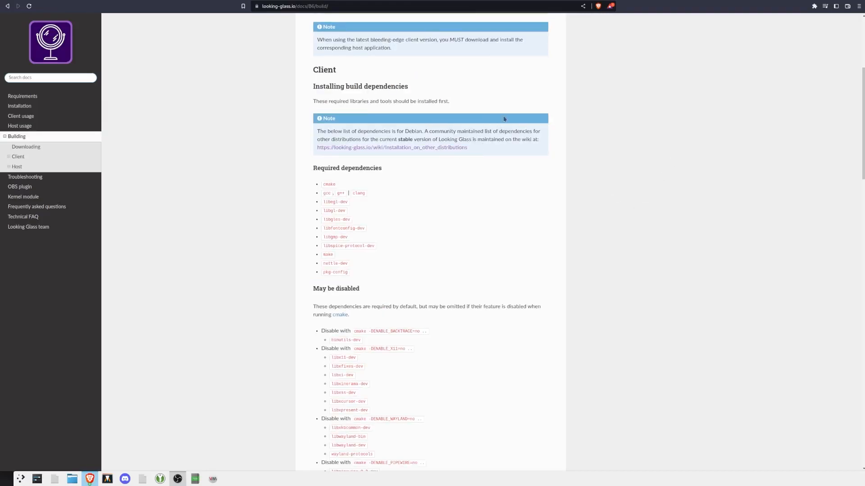
{"action": "mouse_move", "coordinate": [433, 150]}
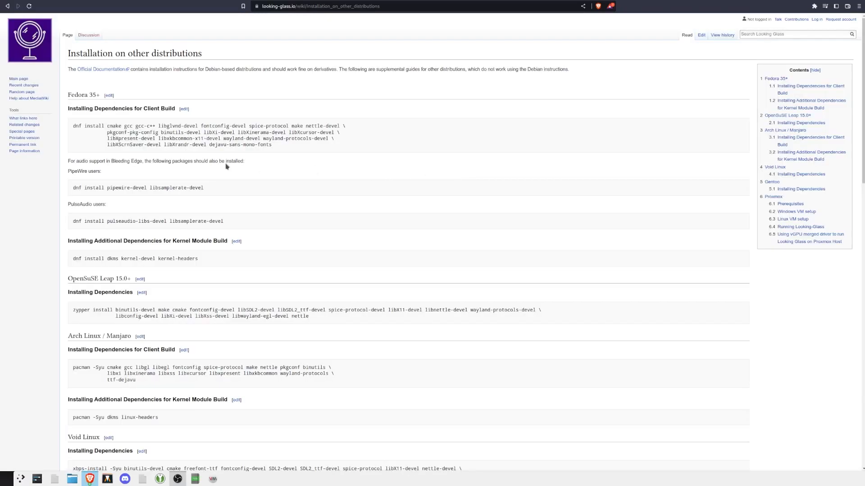
{"action": "mouse_move", "coordinate": [144, 284]}
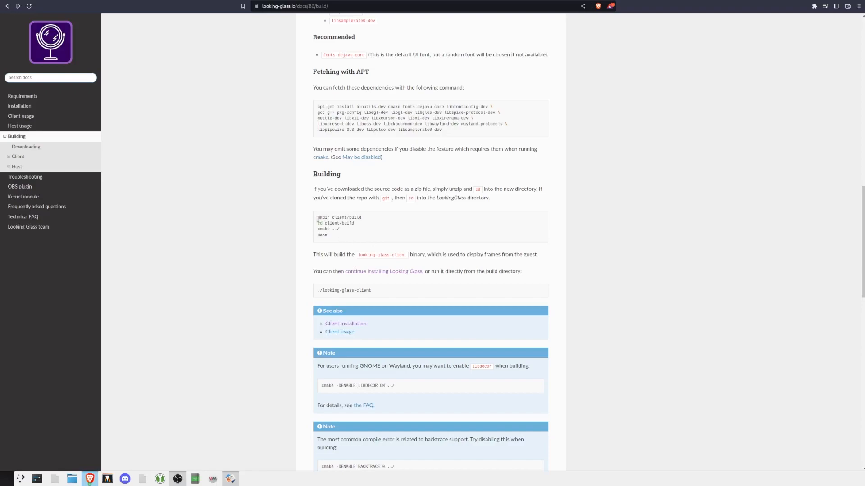
{"action": "mouse_move", "coordinate": [377, 240]}
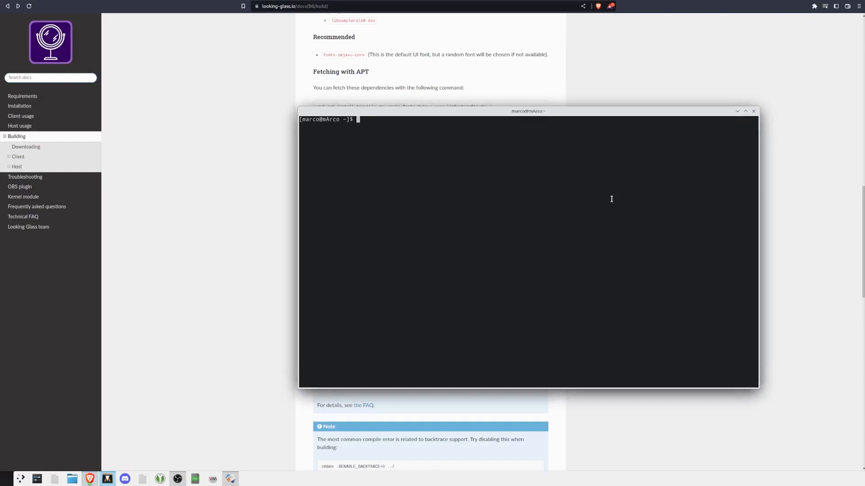
Create /dev/shm/looking-glass, chown it to USER:libvirt-qemu, and start the windowsVM script
{"action": "type", "text": "sudo touch /dev/shm/looking-glass"}
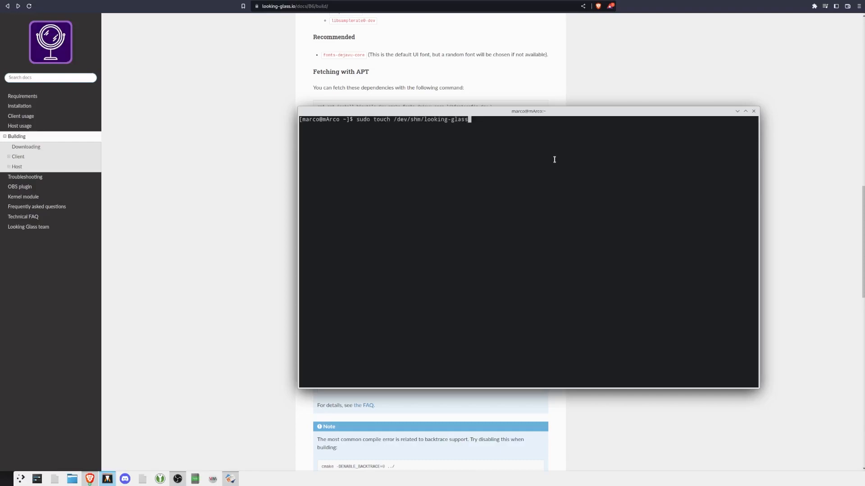
{"action": "mouse_move", "coordinate": [410, 125]}
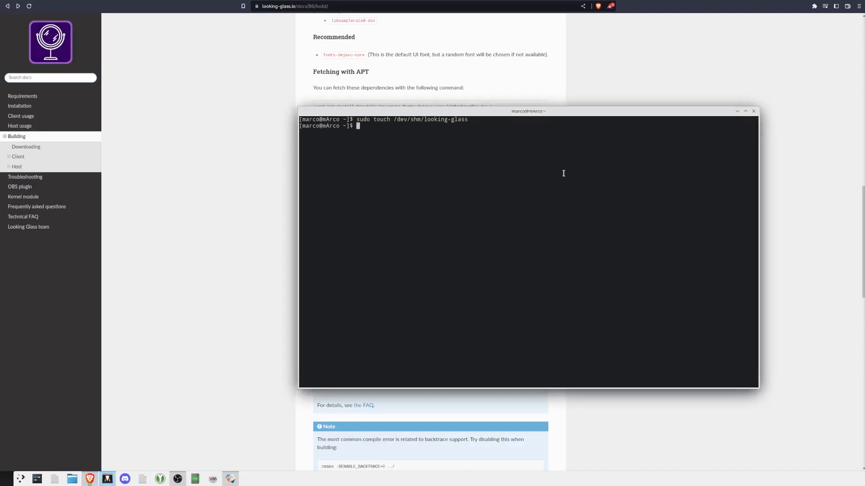
{"action": "type", "text": "sudo chown USER:libvirt-qemu /dev/shm/looking-glass"}
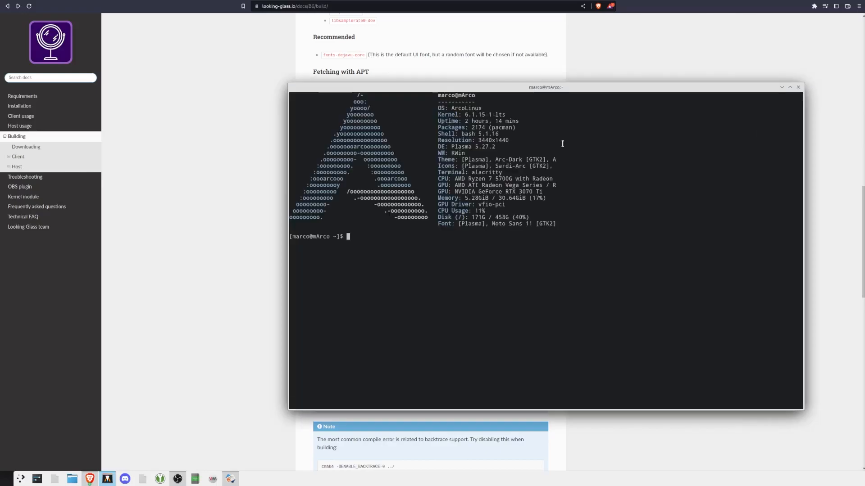
{"action": "mouse_move", "coordinate": [535, 275]}
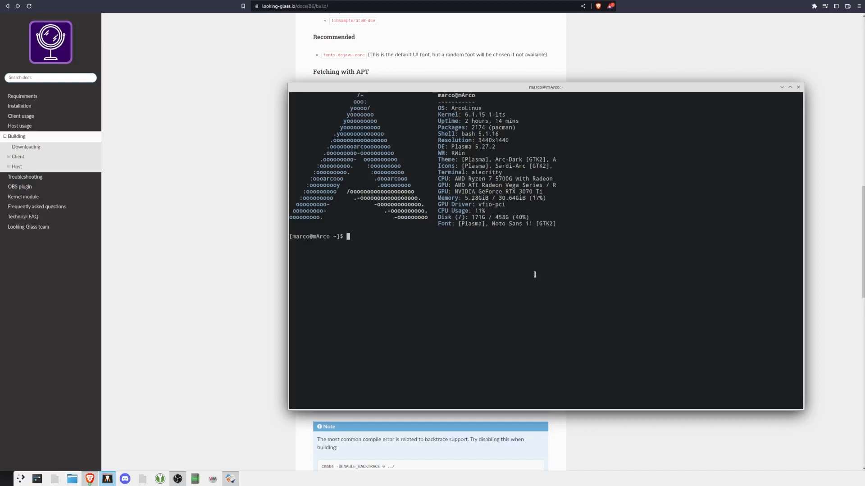
{"action": "type", "text": "./windowsVM."}
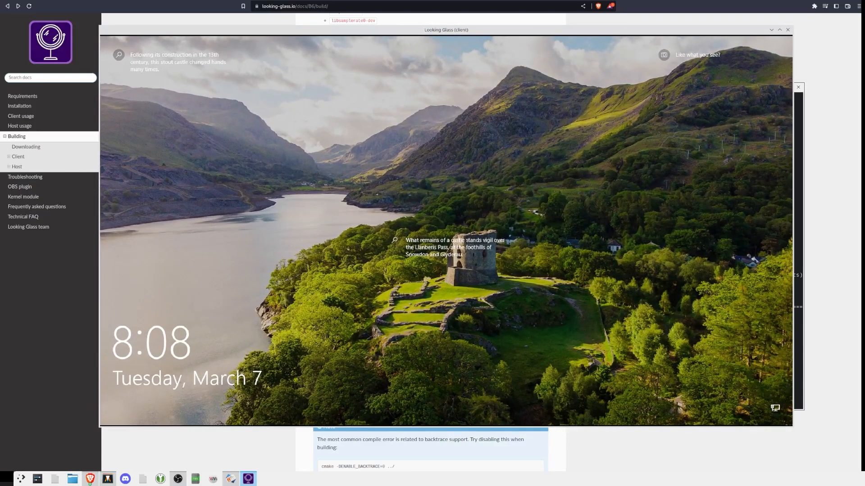
{"action": "mouse_move", "coordinate": [550, 176]}
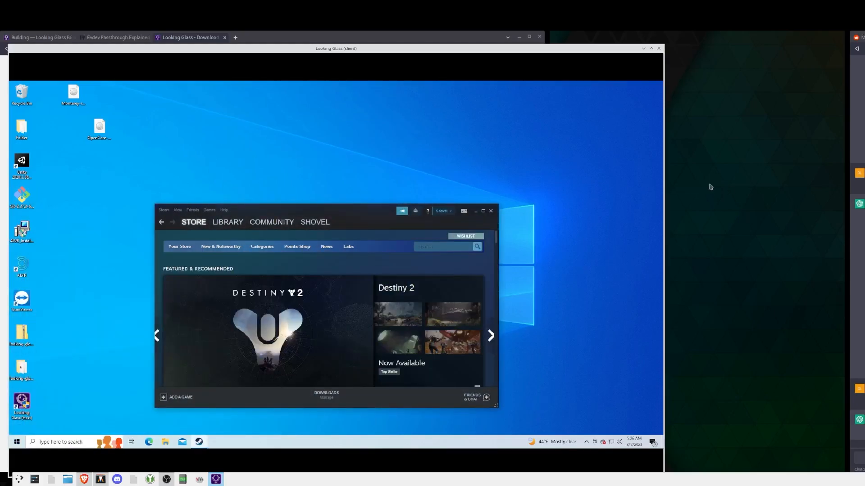
Click into the Looking Glass client window to go from the lock screen to the Windows desktop
{"action": "left_click", "coordinate": [227, 222]}
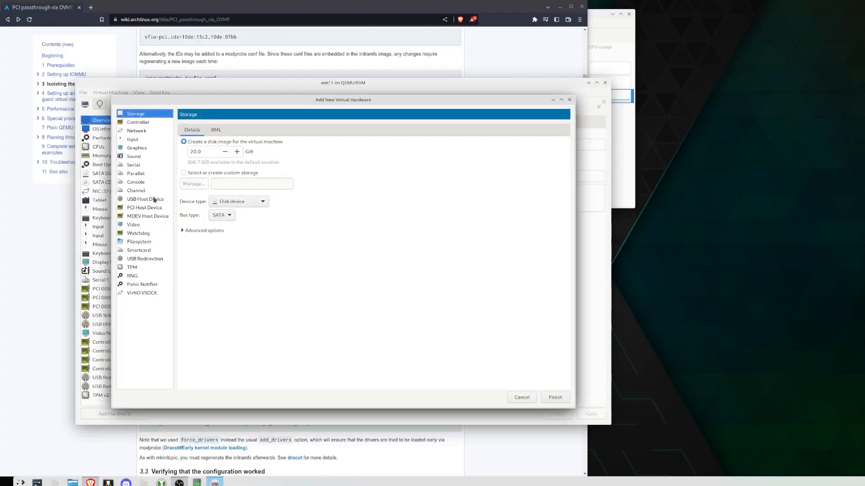
Add the Oculus VR, Inc. Quest 2 as a USB Host Device to win11
{"action": "left_click", "coordinate": [145, 199]}
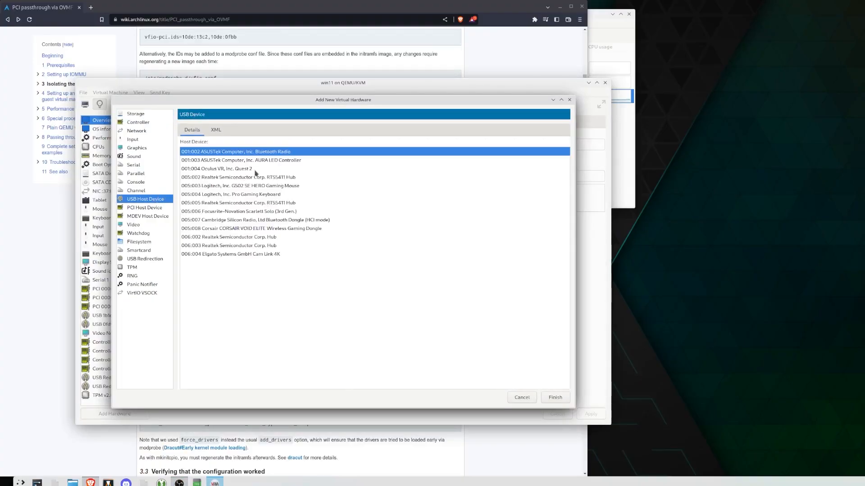
{"action": "left_click", "coordinate": [228, 169]}
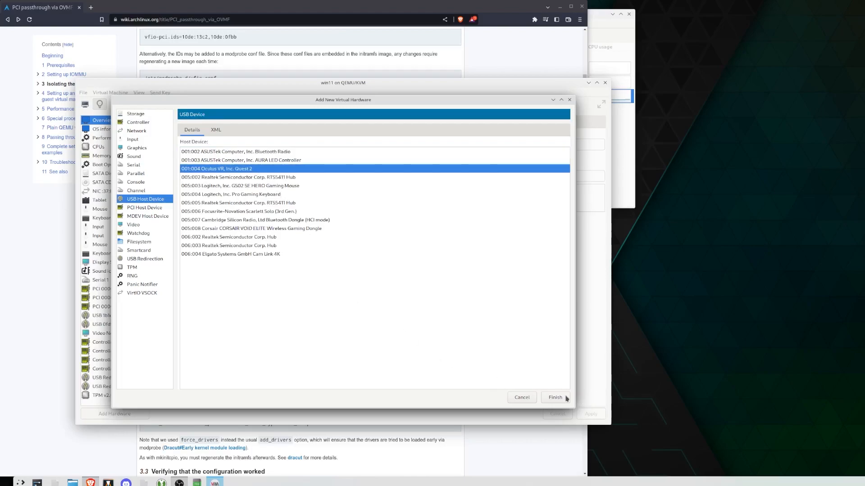
{"action": "left_click", "coordinate": [555, 397]}
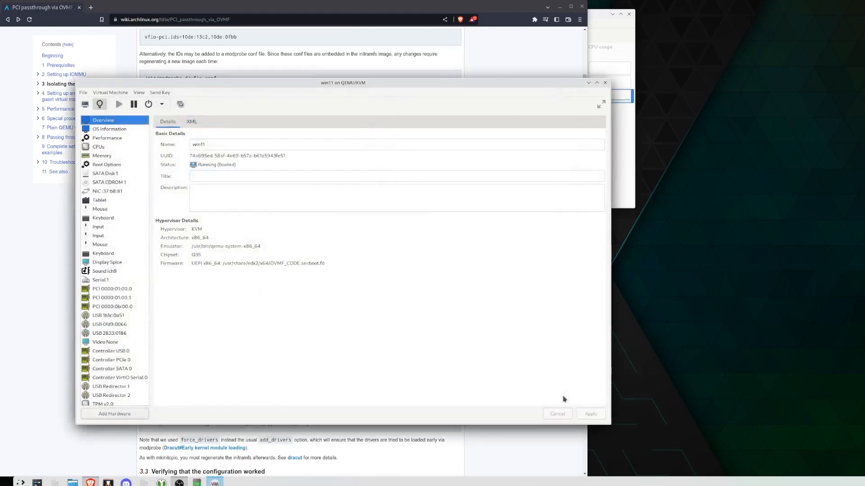